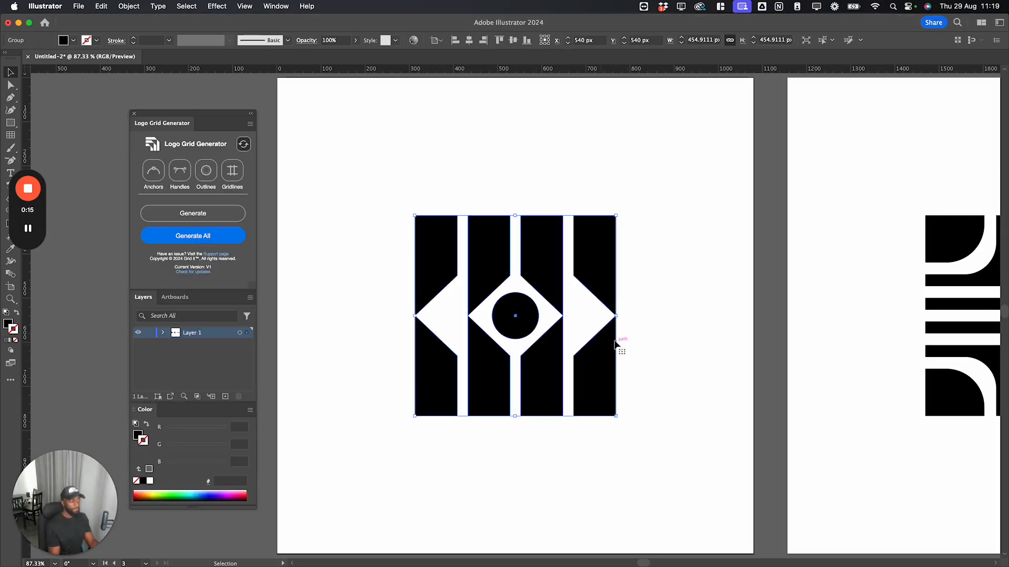
pyautogui.moveTo(598, 361)
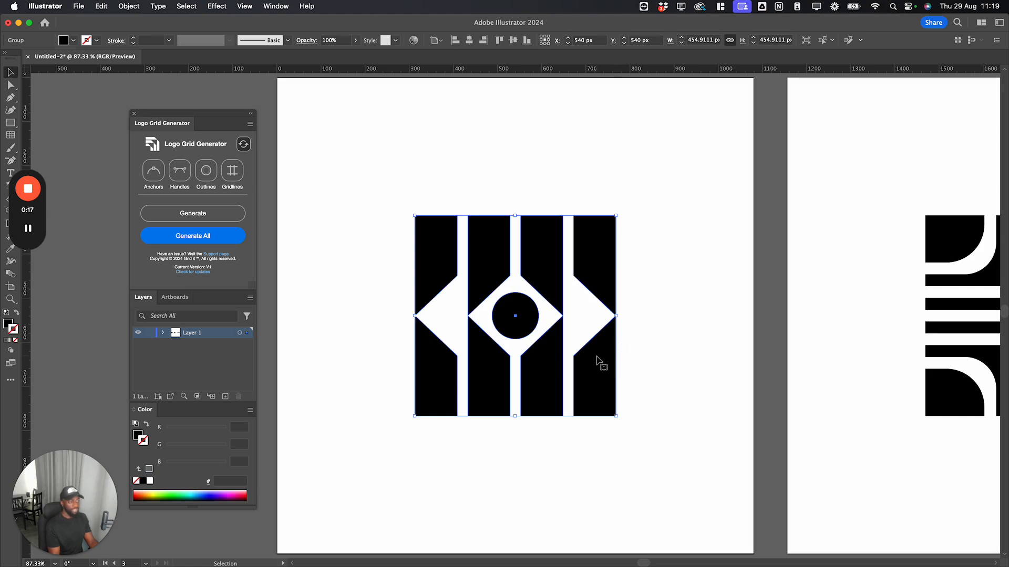
pyautogui.moveTo(275, 12)
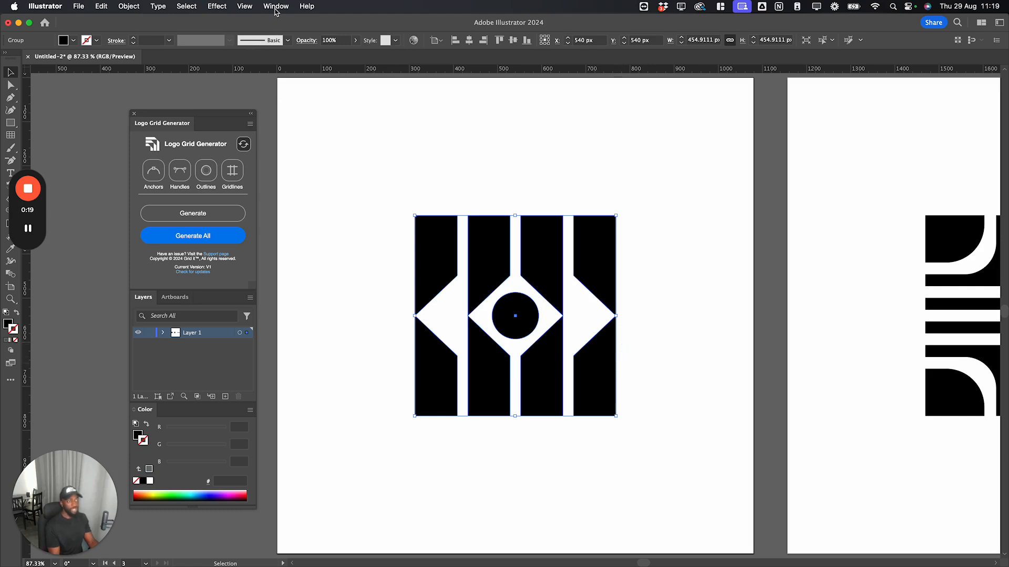
# Unite the logo's bars, diamond and circle into one shape via Pathfinder, then reselect it
pyautogui.click(275, 6)
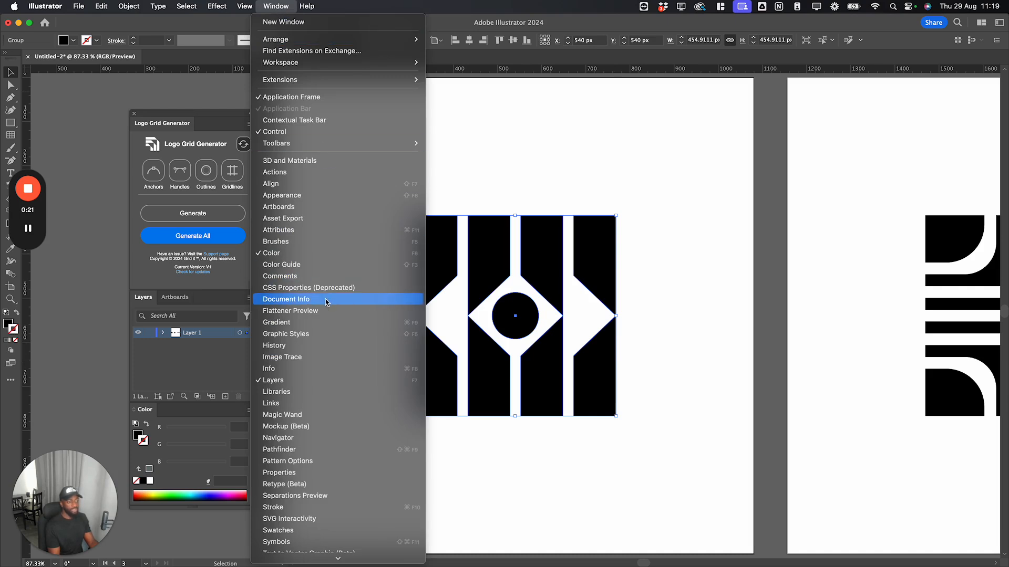
pyautogui.click(280, 449)
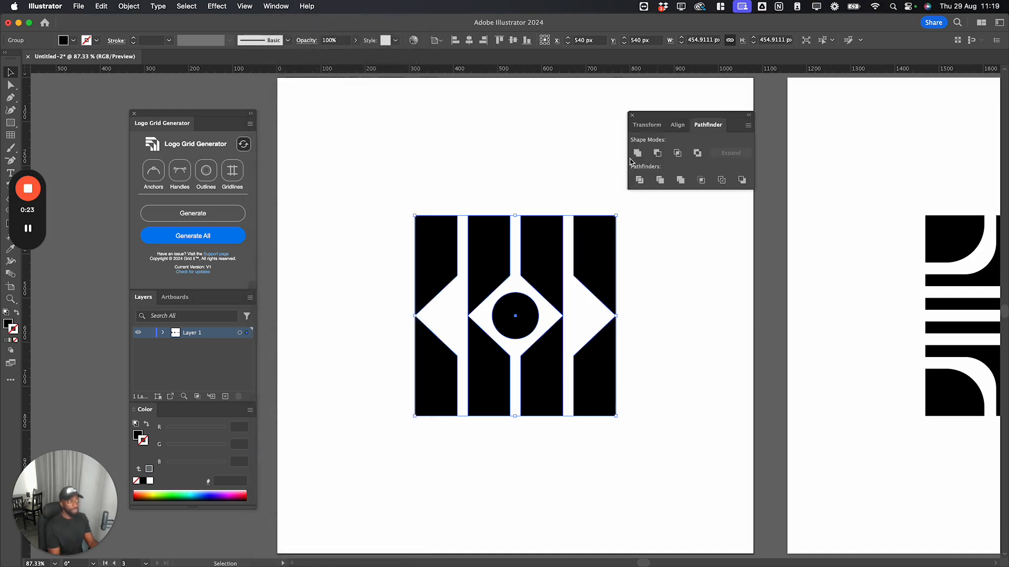
pyautogui.moveTo(637, 154)
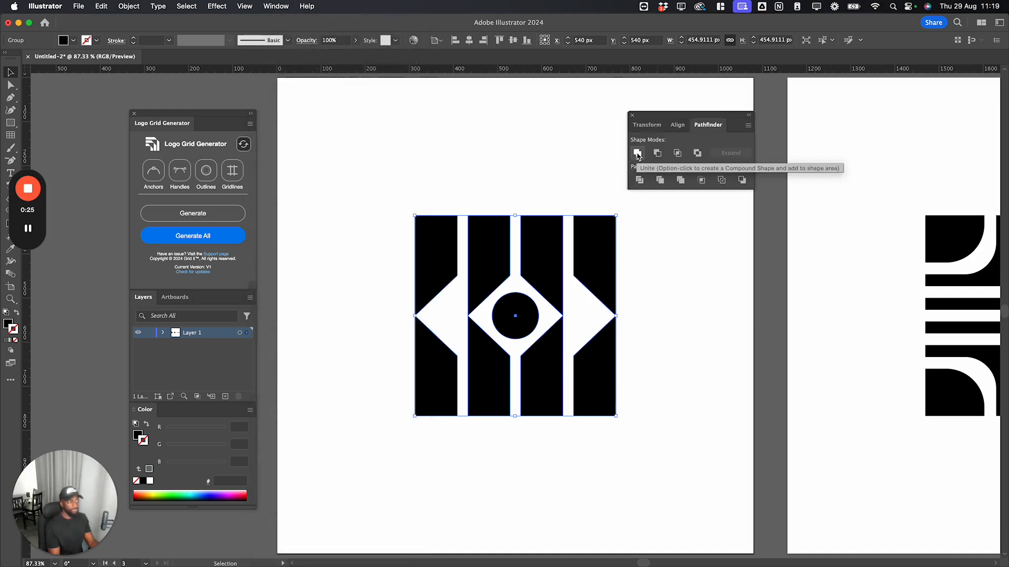
pyautogui.click(638, 153)
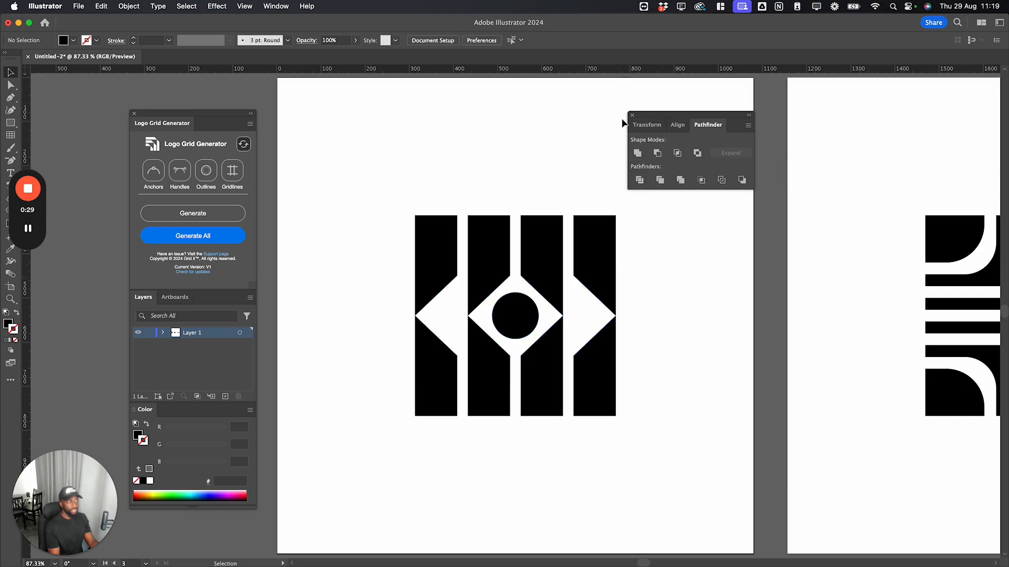
pyautogui.click(631, 116)
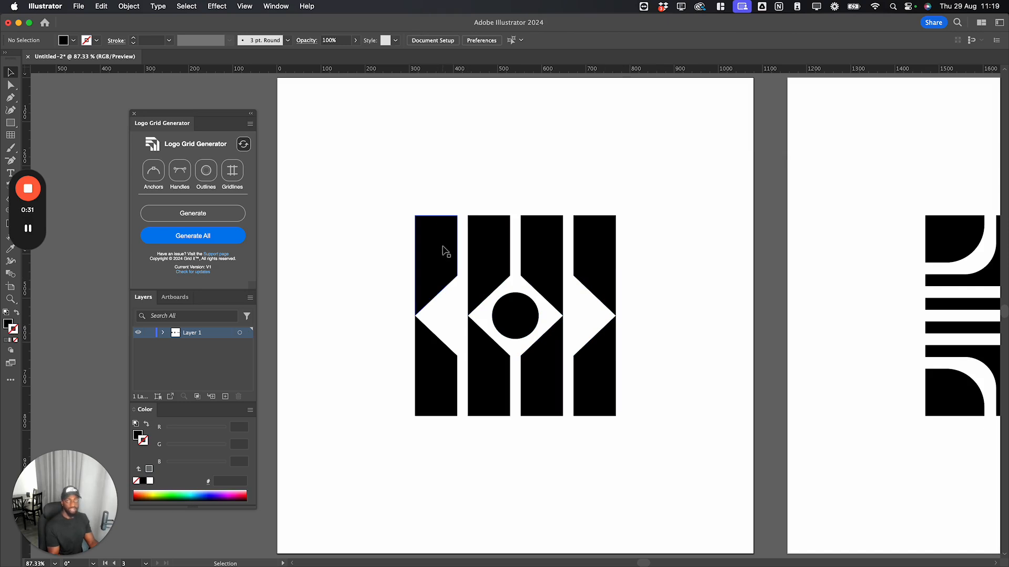
pyautogui.moveTo(448, 251)
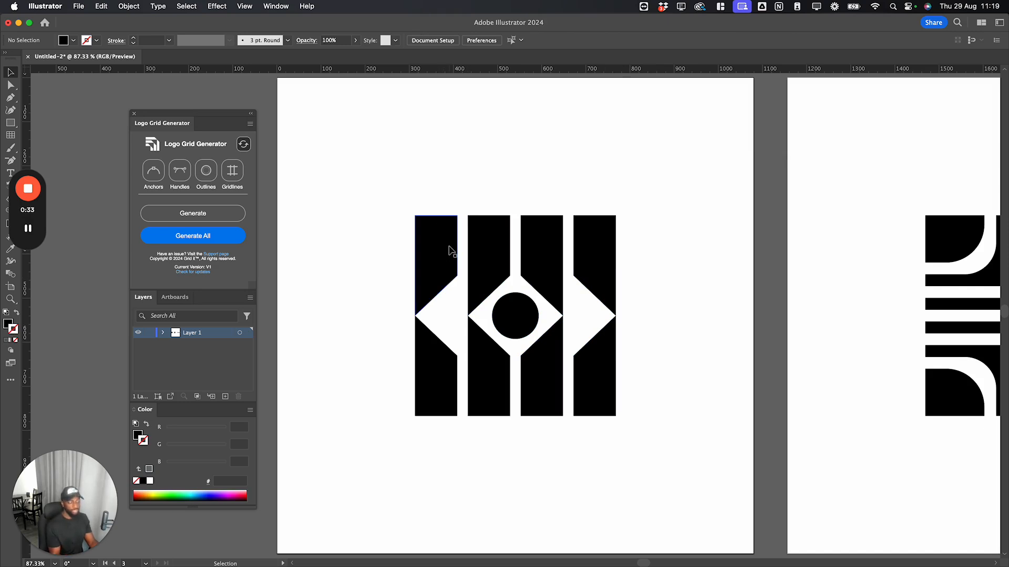
pyautogui.click(514, 315)
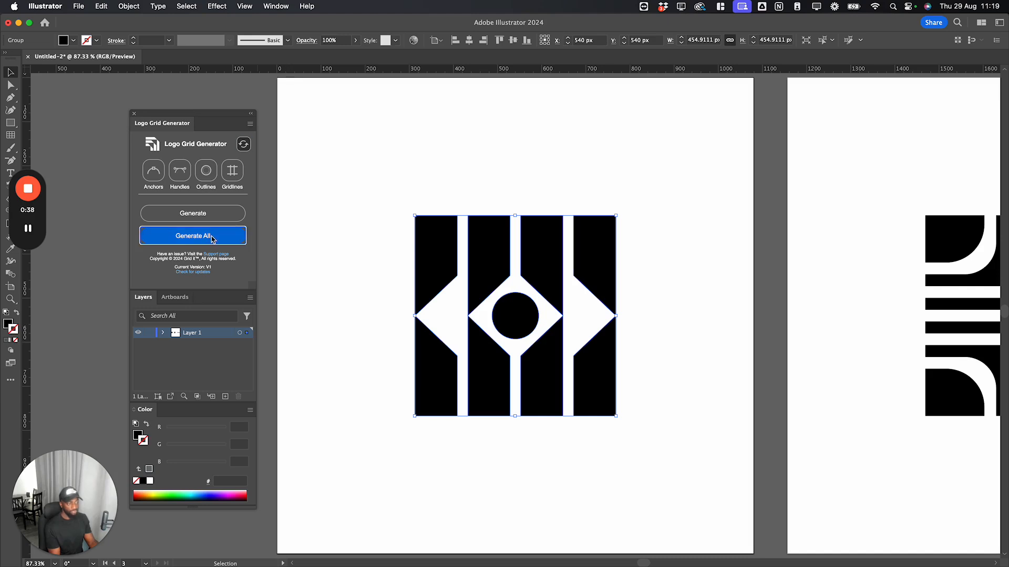
# Generate All grid elements — anchors, handles, outlines and gridlines — over the merged logo
pyautogui.click(193, 235)
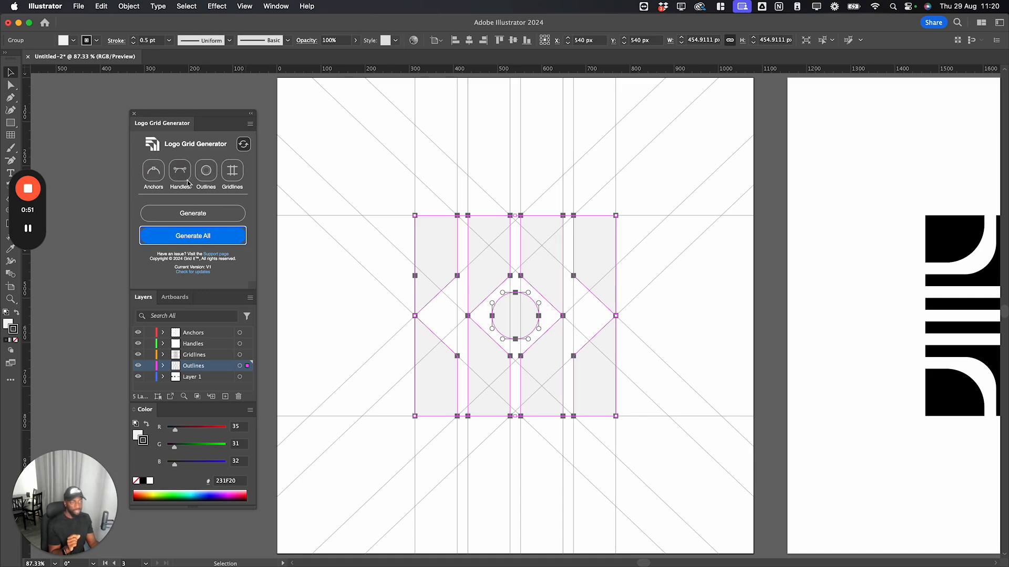
pyautogui.moveTo(222, 317)
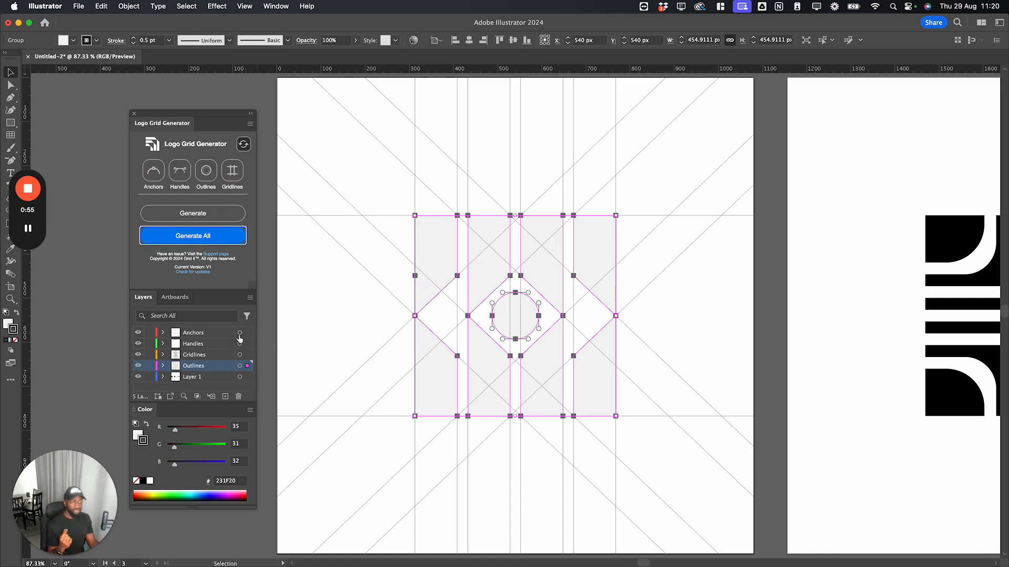
pyautogui.moveTo(239, 335)
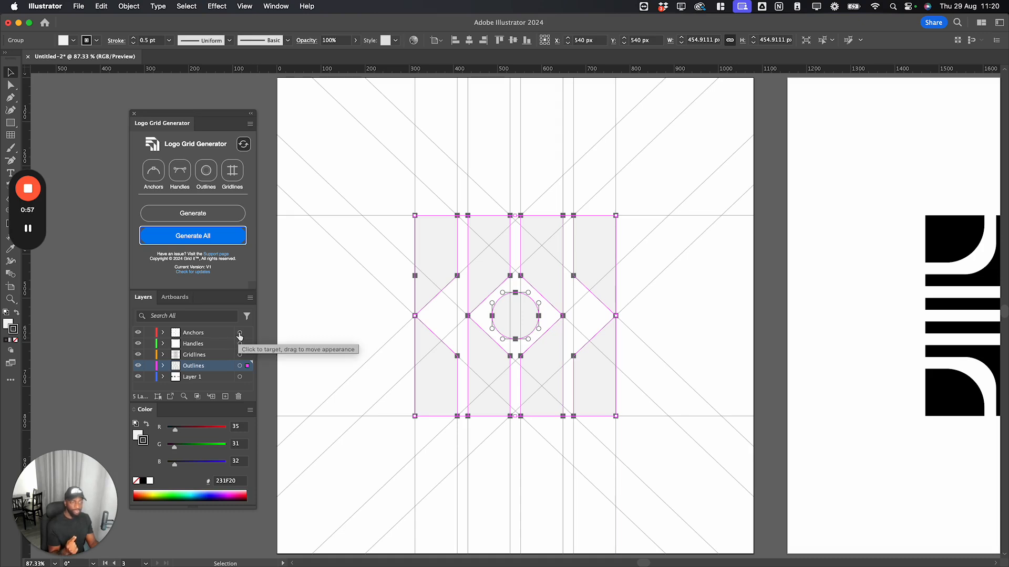
pyautogui.moveTo(202, 334)
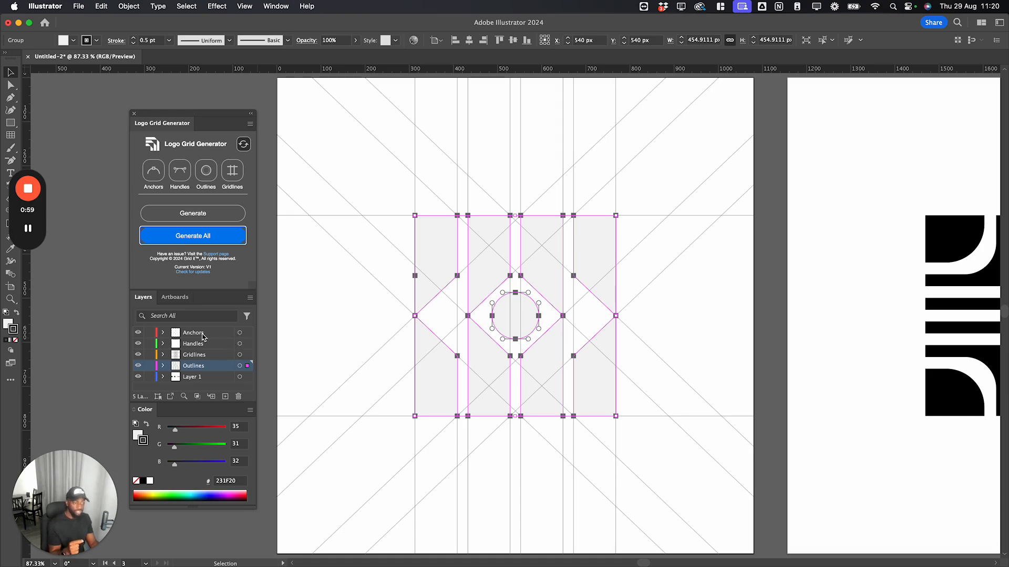
pyautogui.moveTo(225, 341)
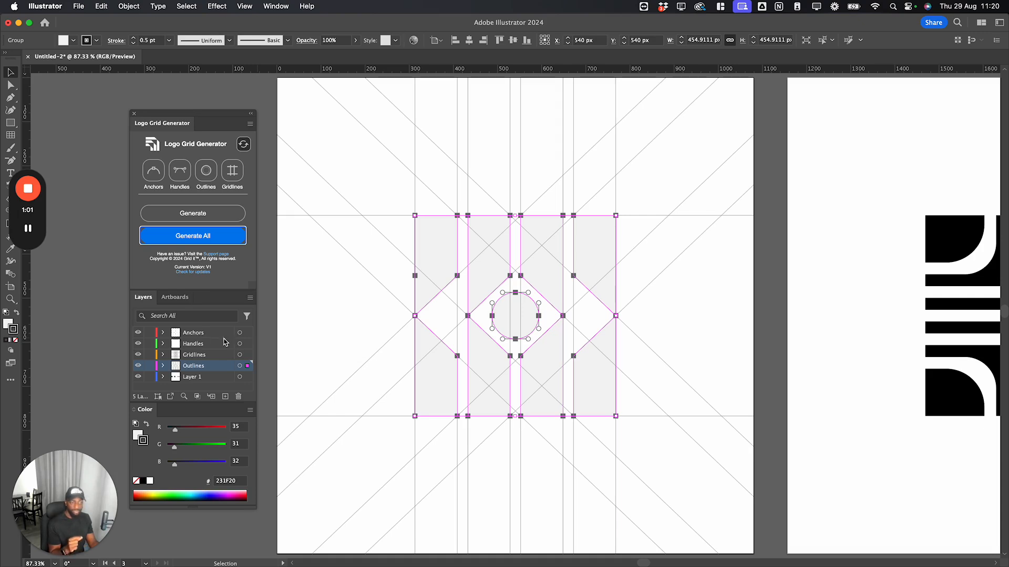
# Fill the Anchors layer's squares green with a blue stroke, leaving the Gridlines layer uncoloured
pyautogui.click(375, 308)
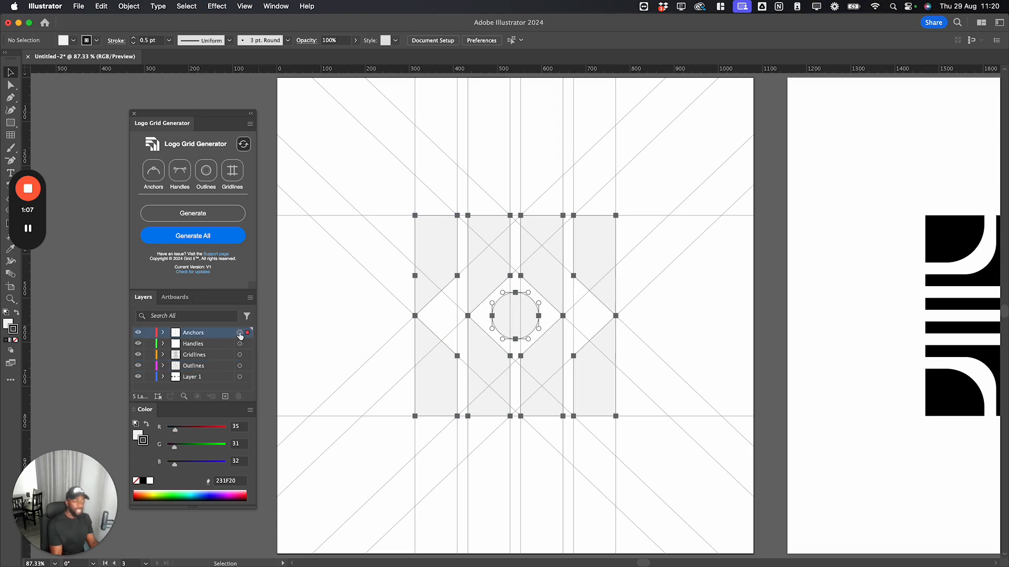
pyautogui.click(240, 333)
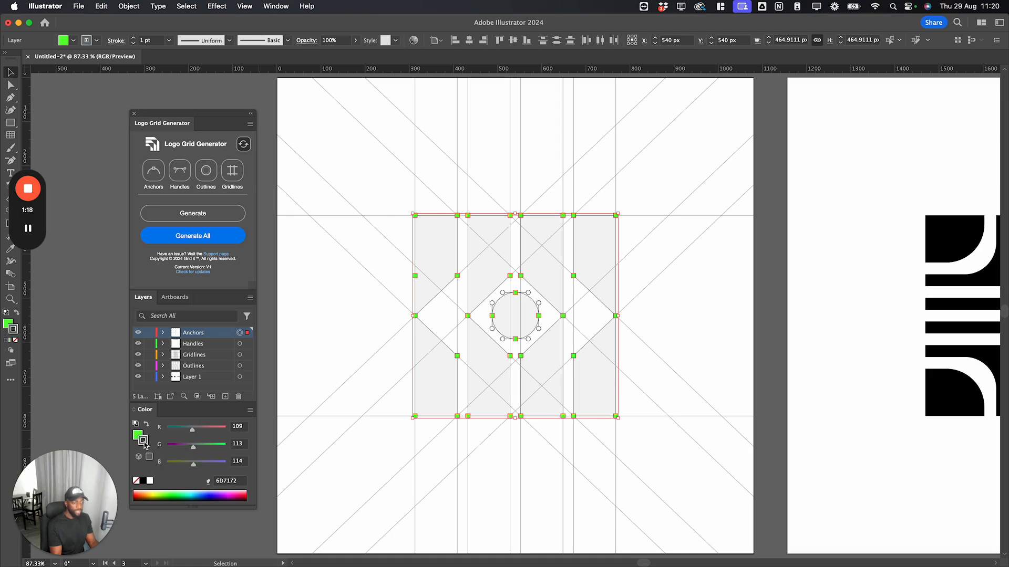
pyautogui.click(206, 495)
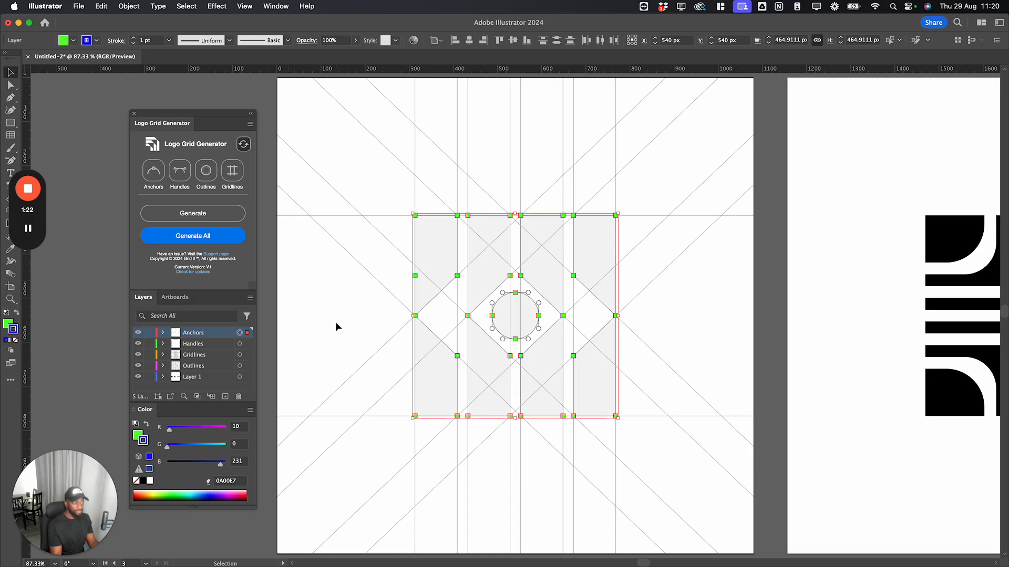
pyautogui.moveTo(250, 354)
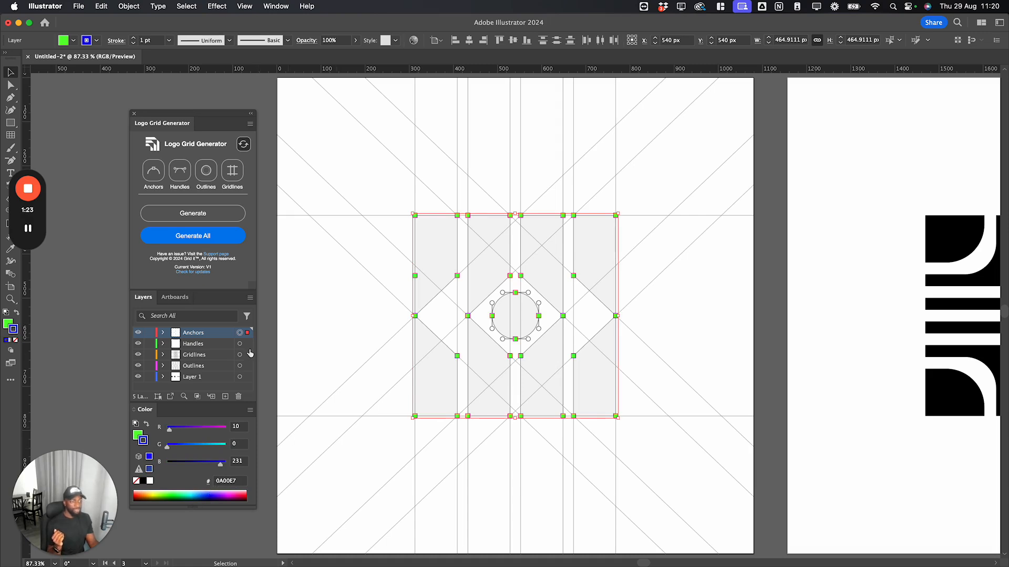
pyautogui.moveTo(239, 343)
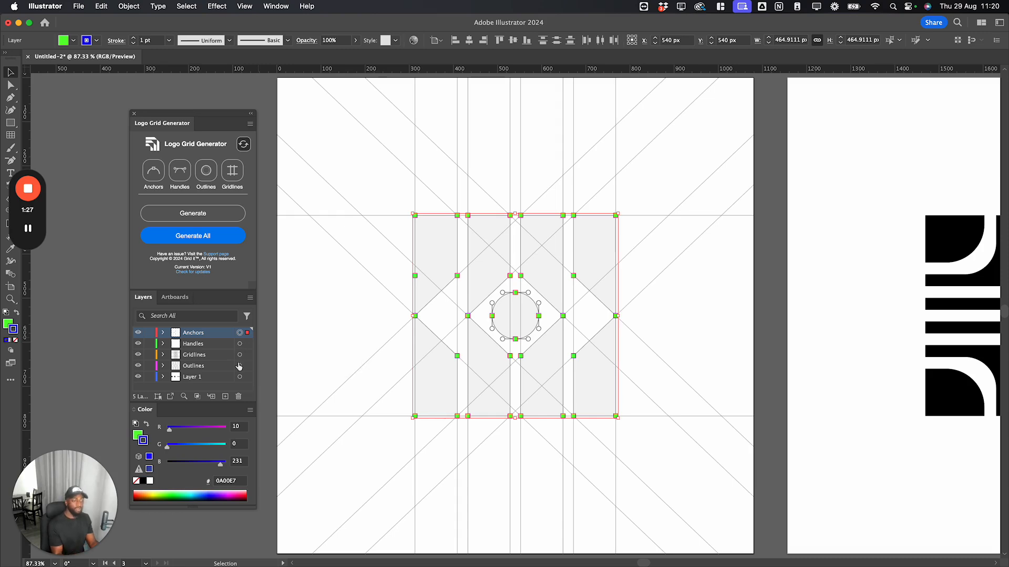
pyautogui.click(194, 354)
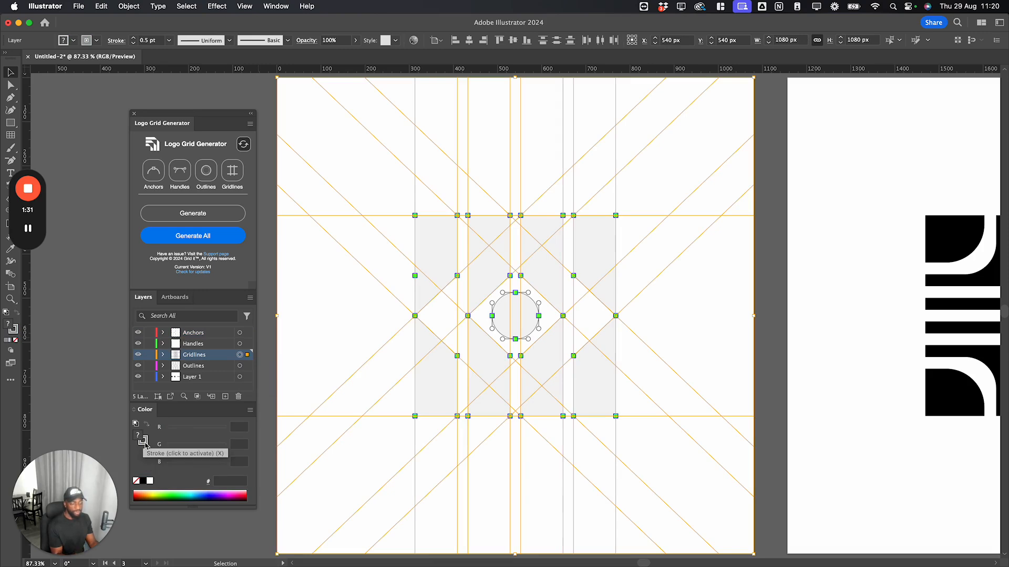
pyautogui.moveTo(218, 341)
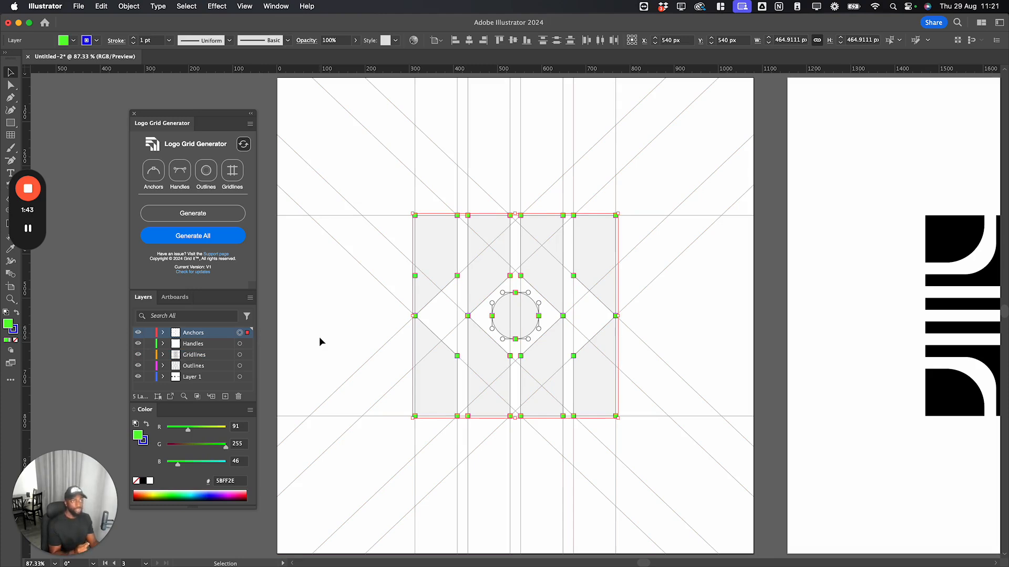
# Scale every anchor square to 141% using Transform Each
pyautogui.click(129, 6)
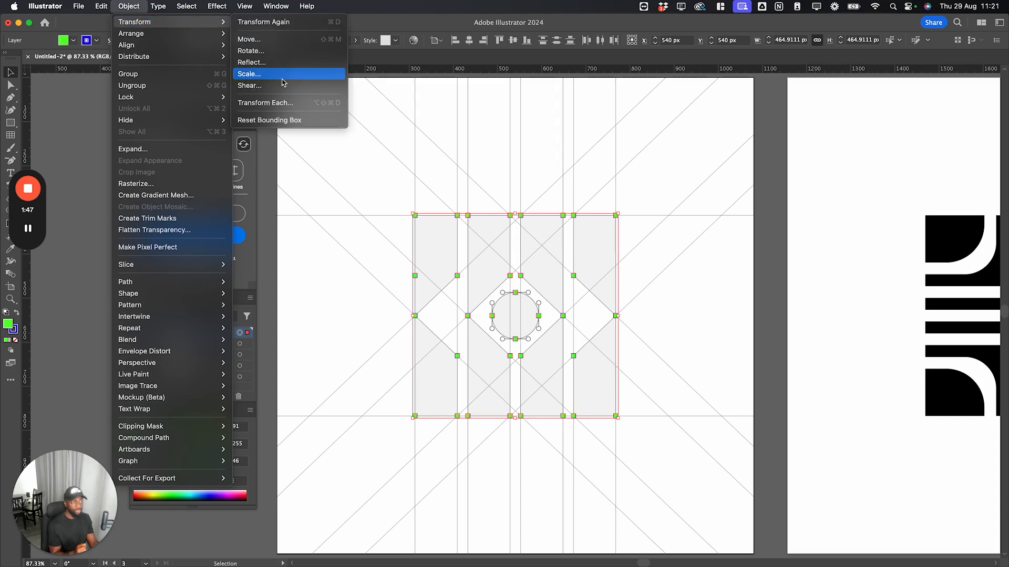
pyautogui.click(265, 102)
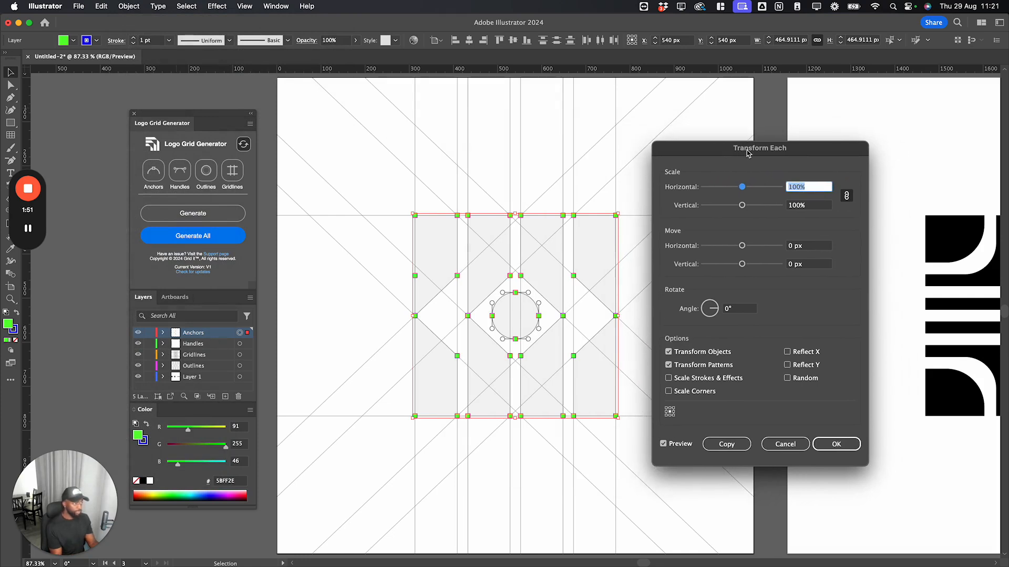
pyautogui.moveTo(844, 205)
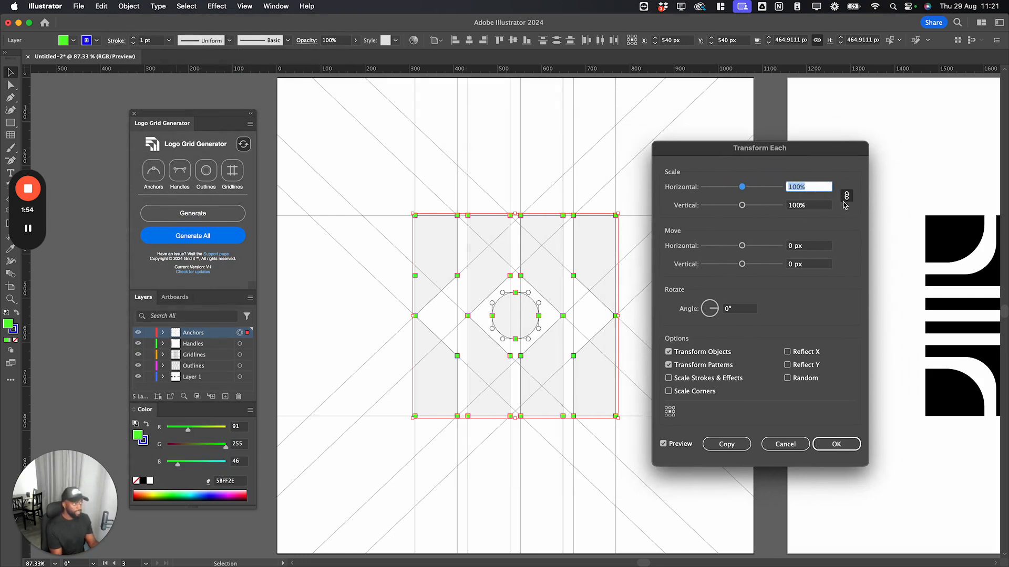
pyautogui.moveTo(849, 198)
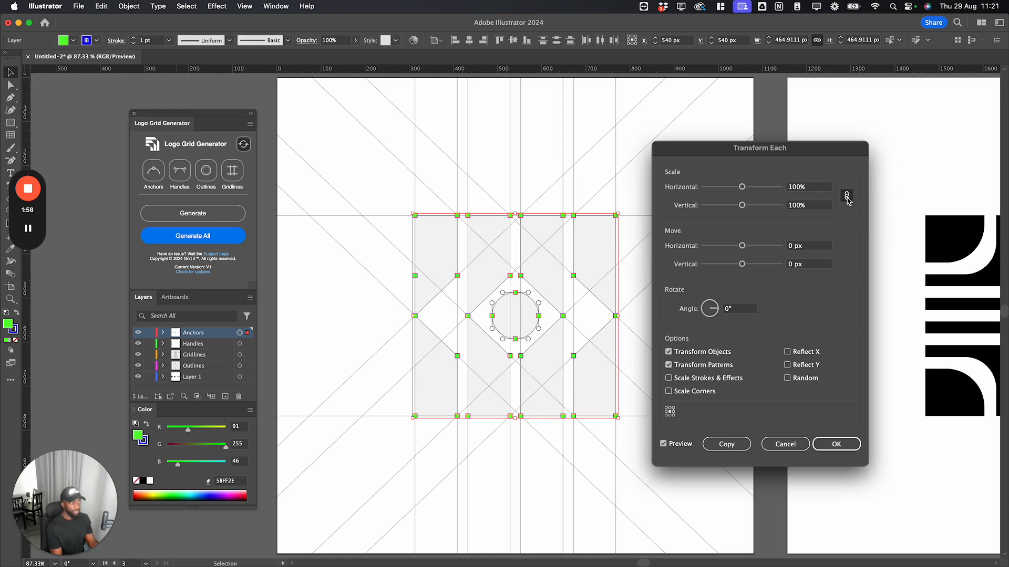
pyautogui.moveTo(743, 188)
pyautogui.write('141')
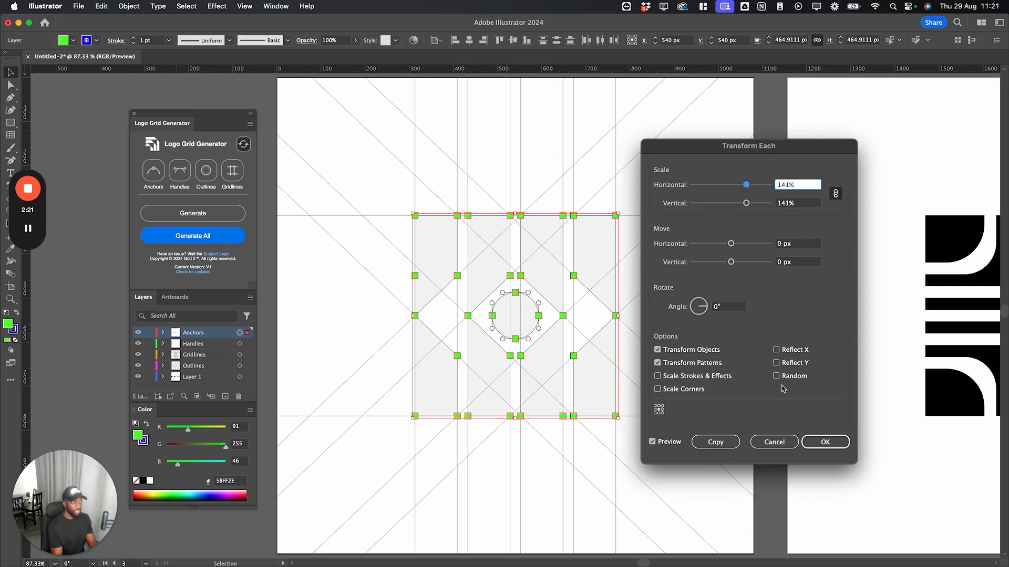
pyautogui.click(825, 442)
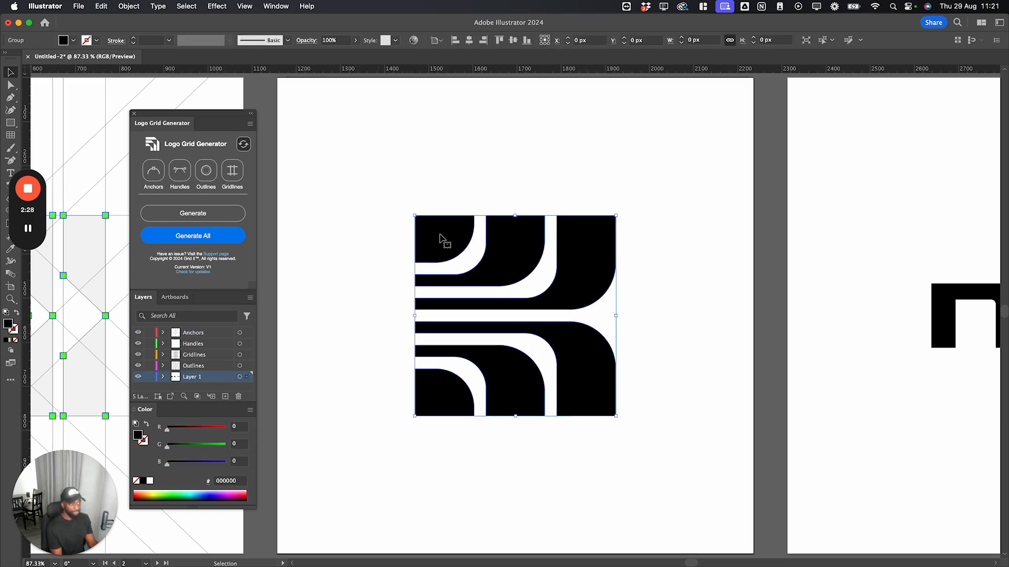
# Generate outlines and gridlines over the selected arc-shaped second logo
pyautogui.click(193, 236)
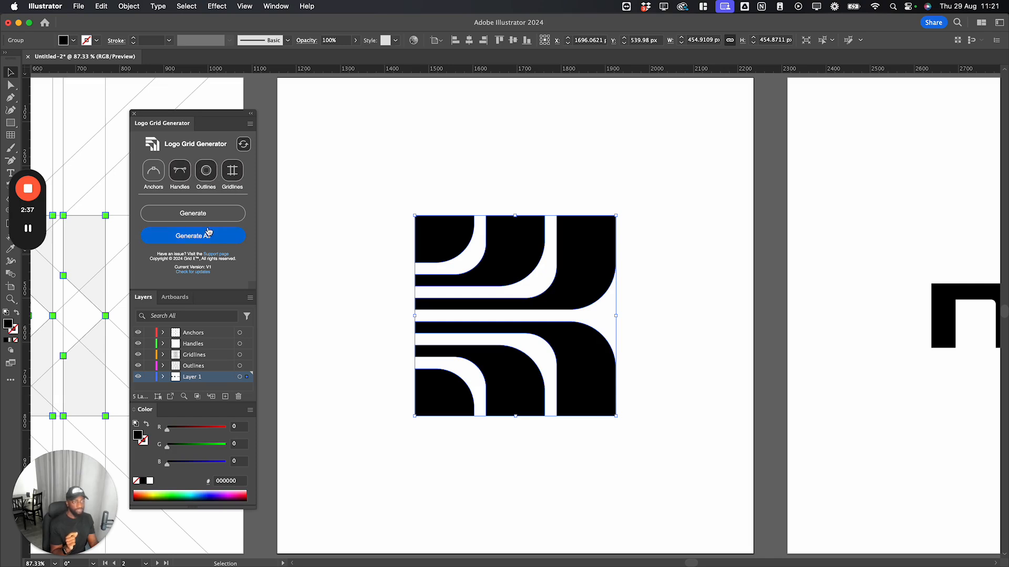
pyautogui.click(192, 214)
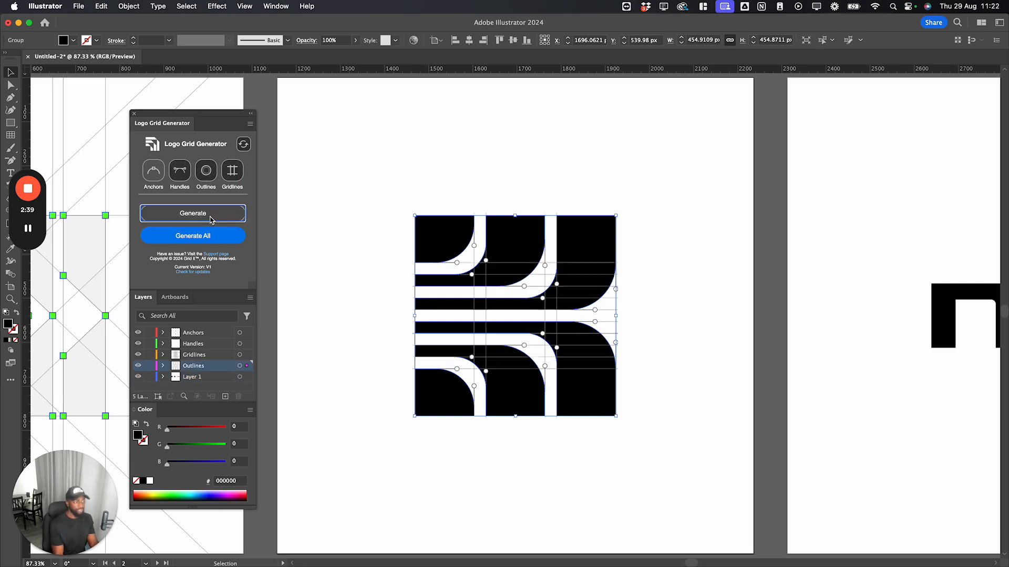
pyautogui.click(192, 213)
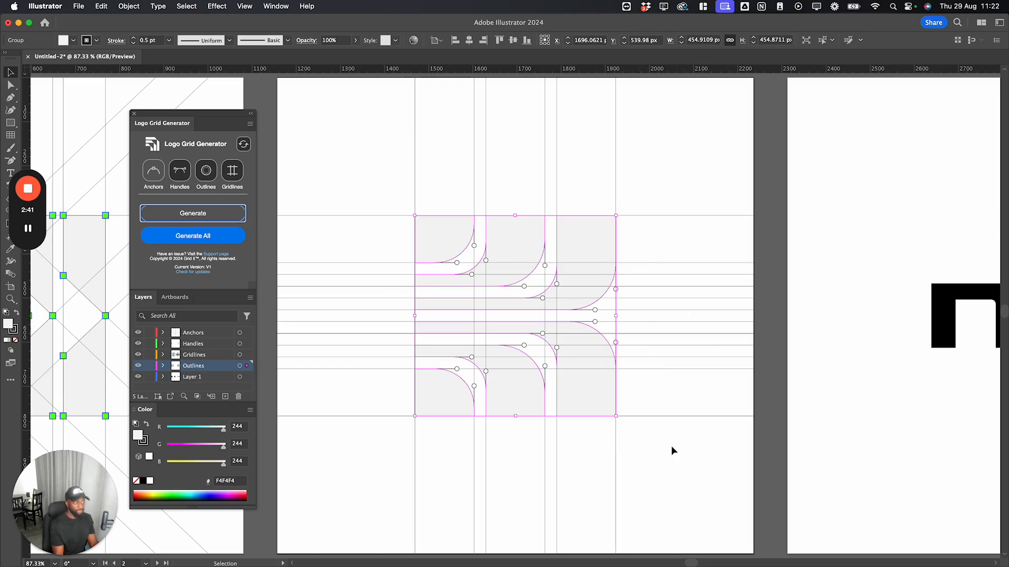
pyautogui.moveTo(637, 502)
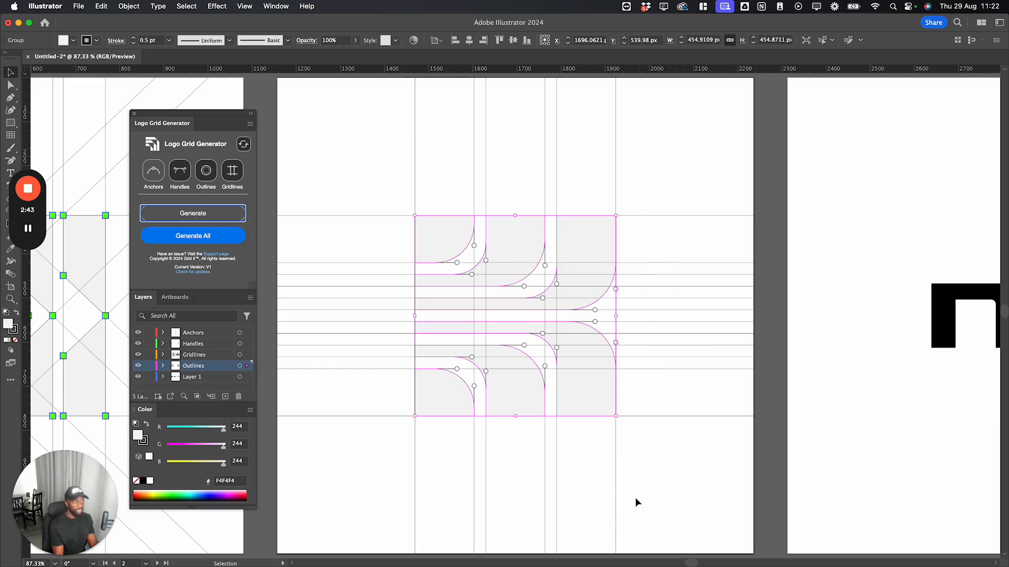
pyautogui.moveTo(568, 175)
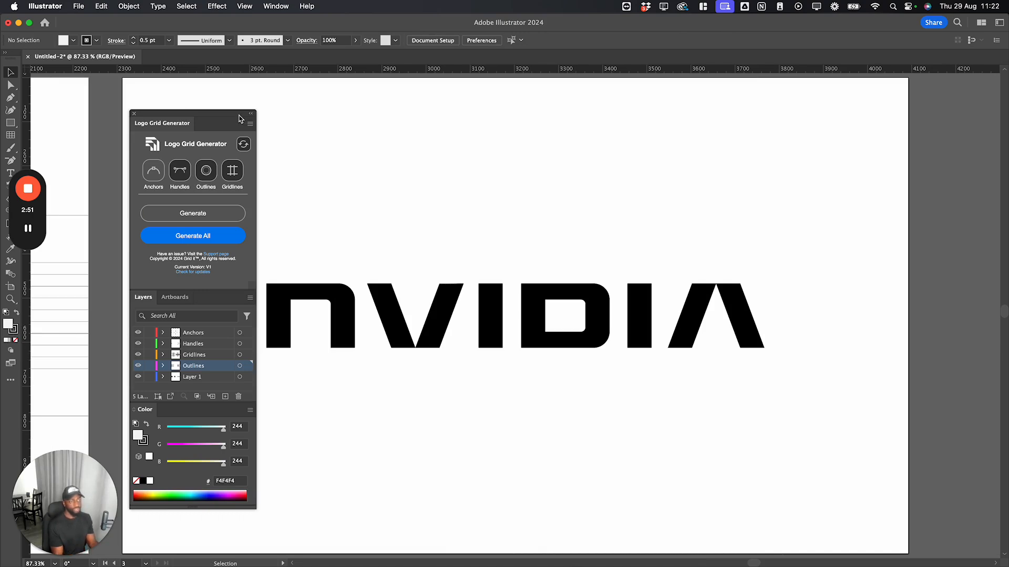
# Move the extension panel aside and generate outlines and gridlines over the NVIDIA wordmark
pyautogui.moveTo(162, 123); pyautogui.dragTo(112, 125)
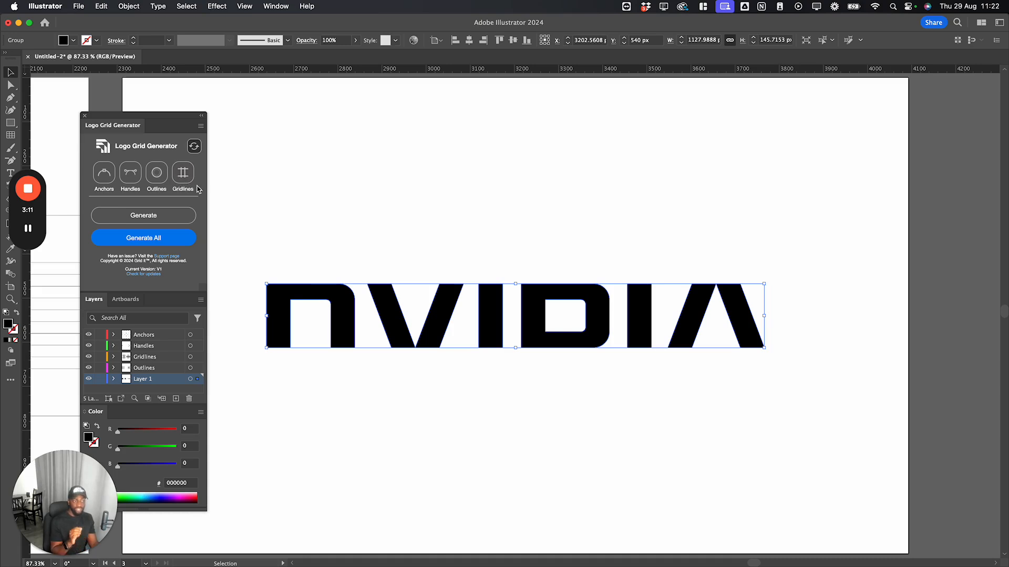
pyautogui.moveTo(302, 299)
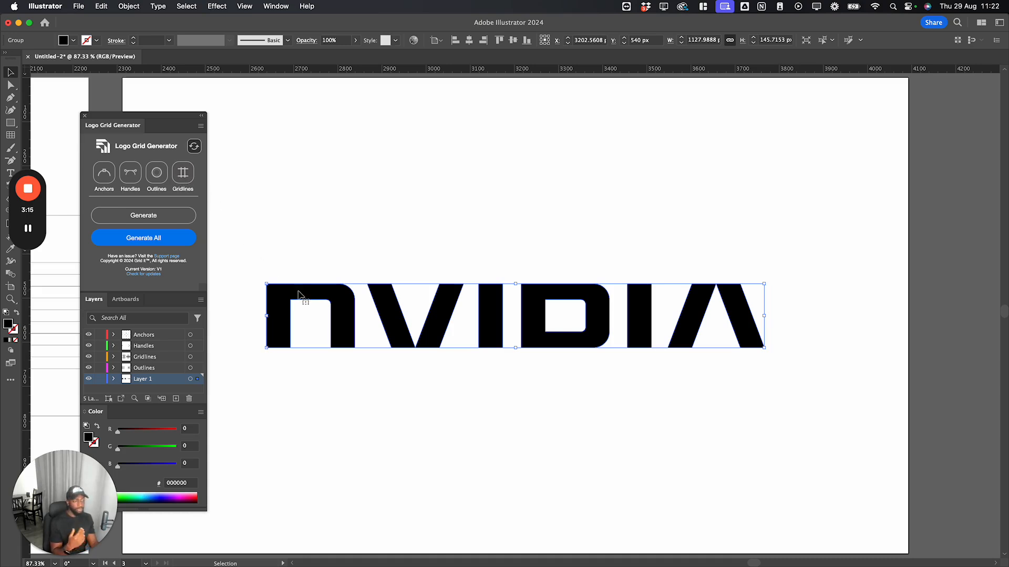
pyautogui.moveTo(236, 294)
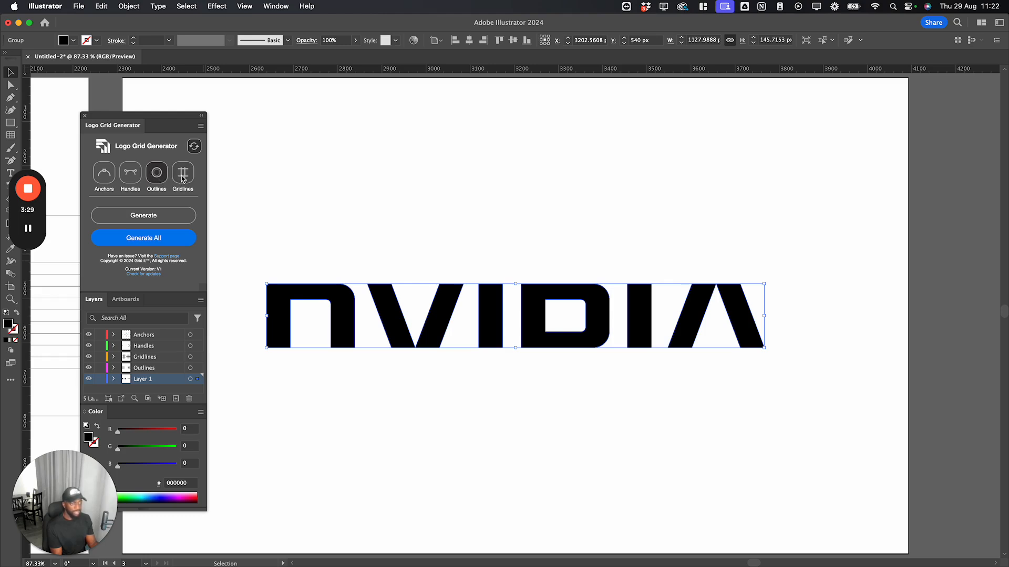
pyautogui.click(143, 214)
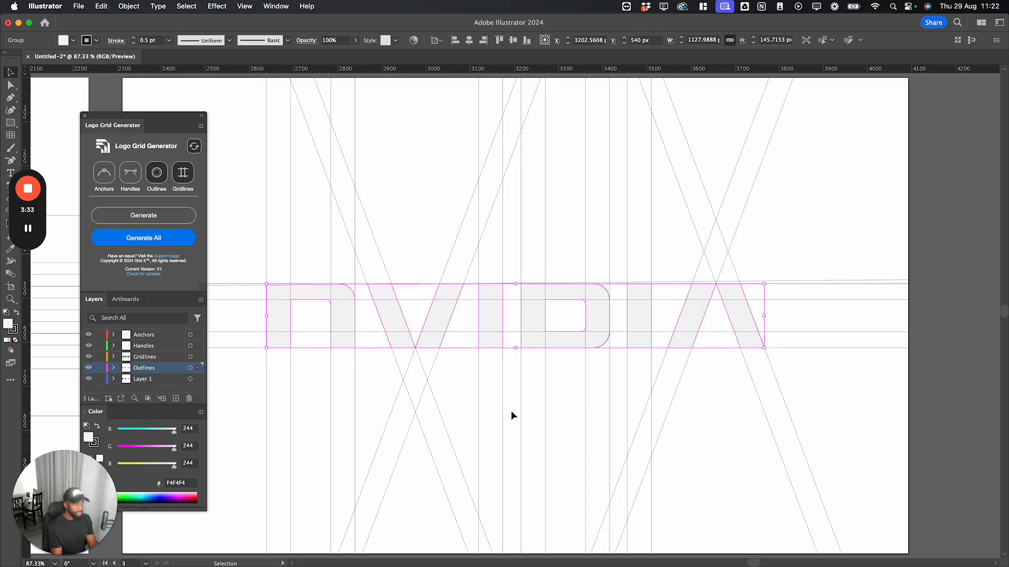
pyautogui.click(348, 471)
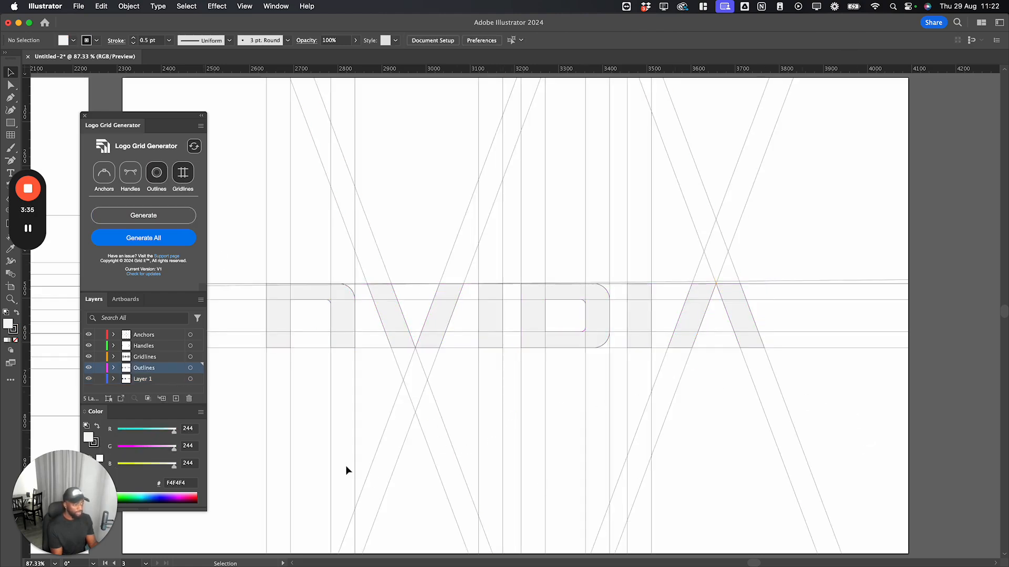
pyautogui.moveTo(400, 451)
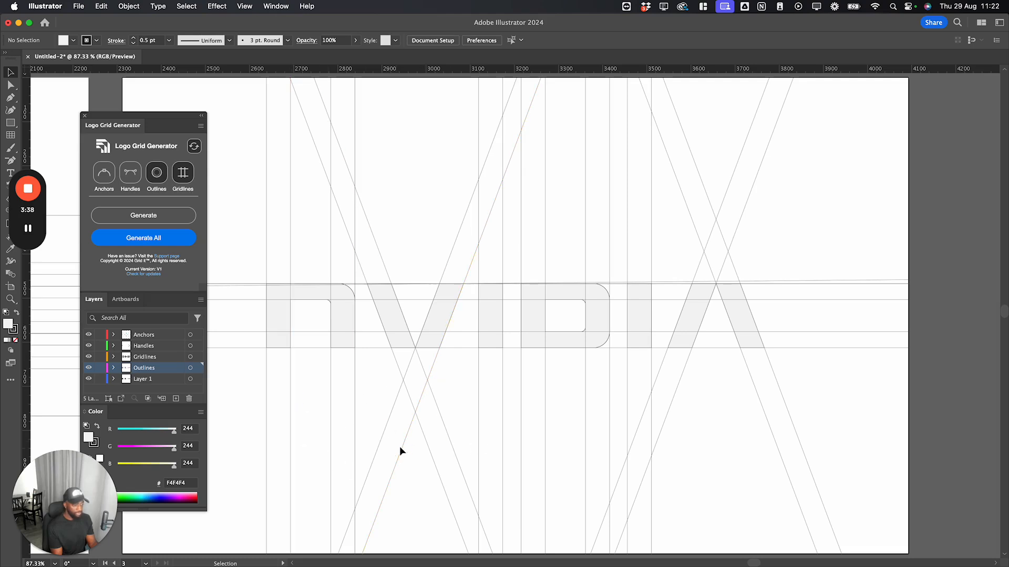
pyautogui.moveTo(704, 334)
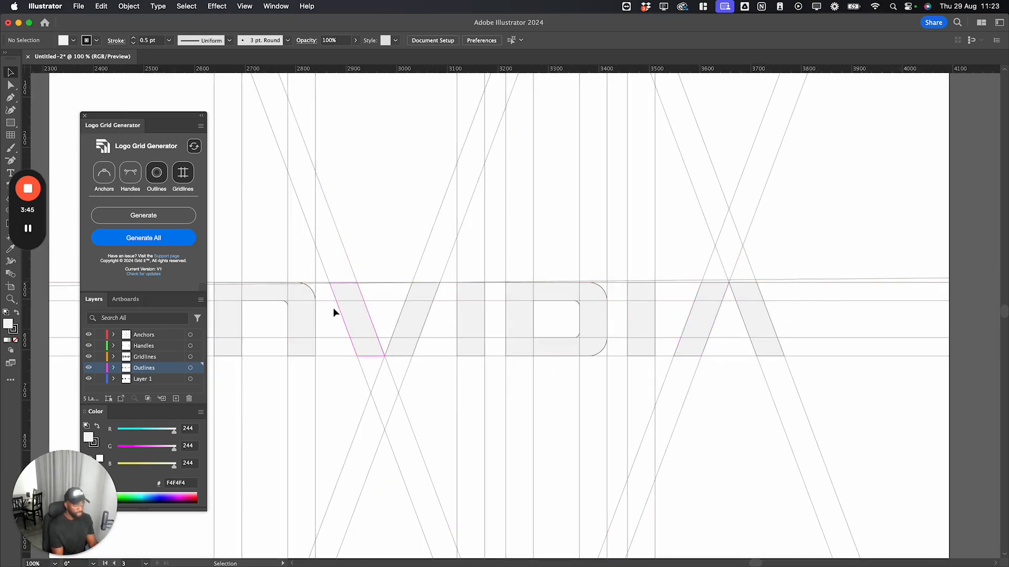
# Scroll across the NVIDIA wordmark to review it once the grid is cleared back to solid black
pyautogui.hscroll(-3)
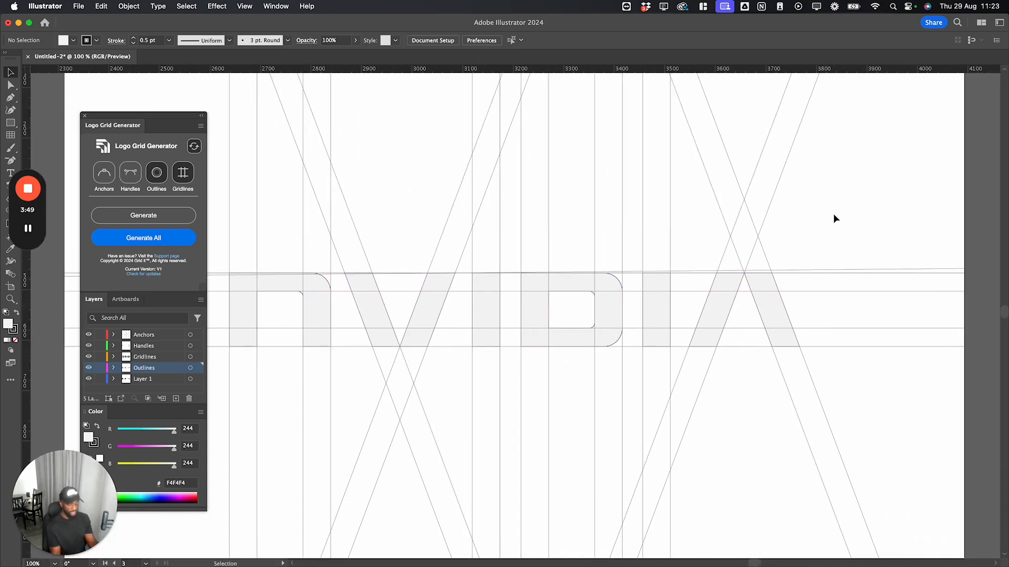
pyautogui.moveTo(519, 340)
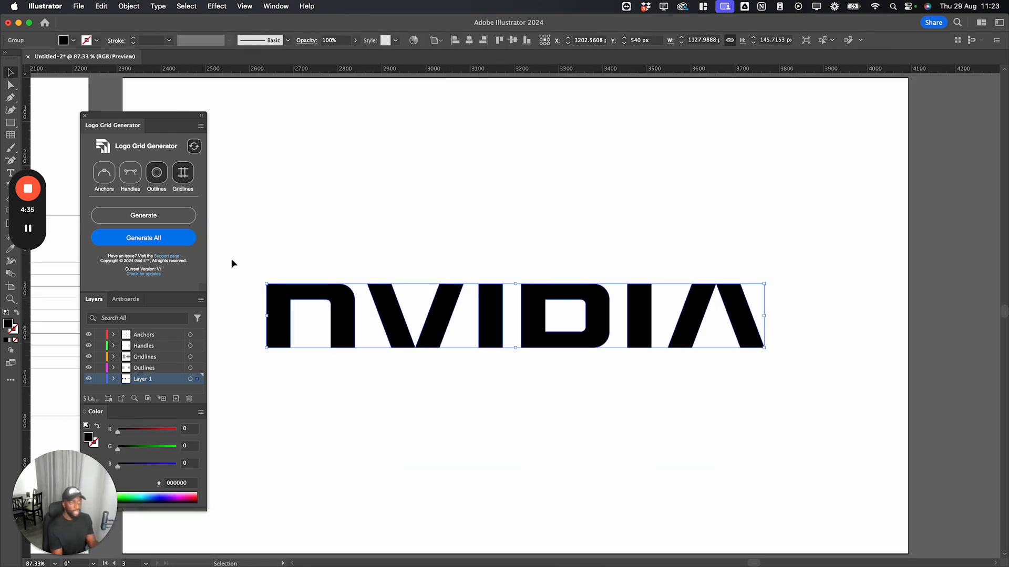
# Regenerate the outlines and diagonal gridlines over the NVIDIA wordmark
pyautogui.click(143, 215)
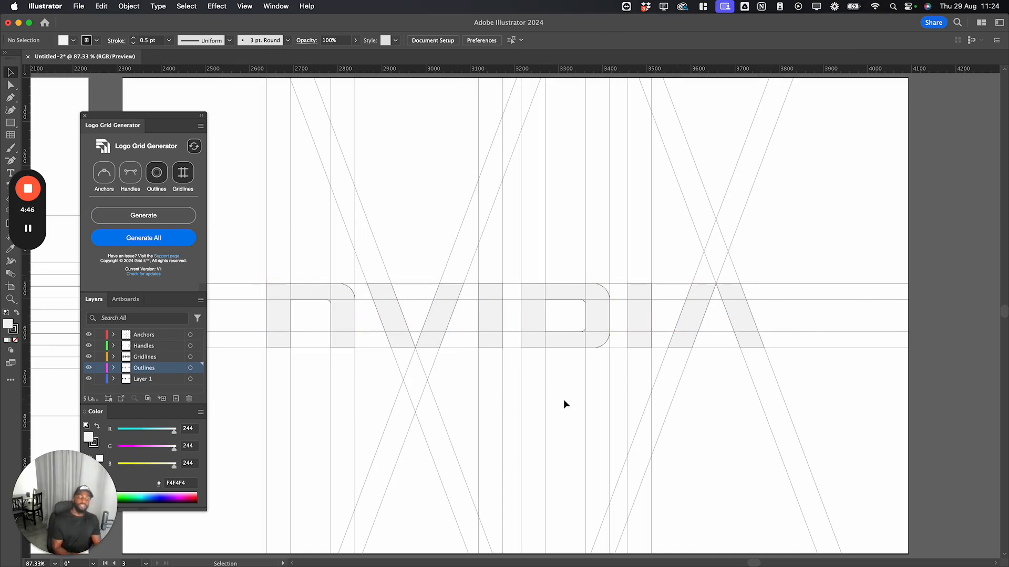
pyautogui.moveTo(251, 365)
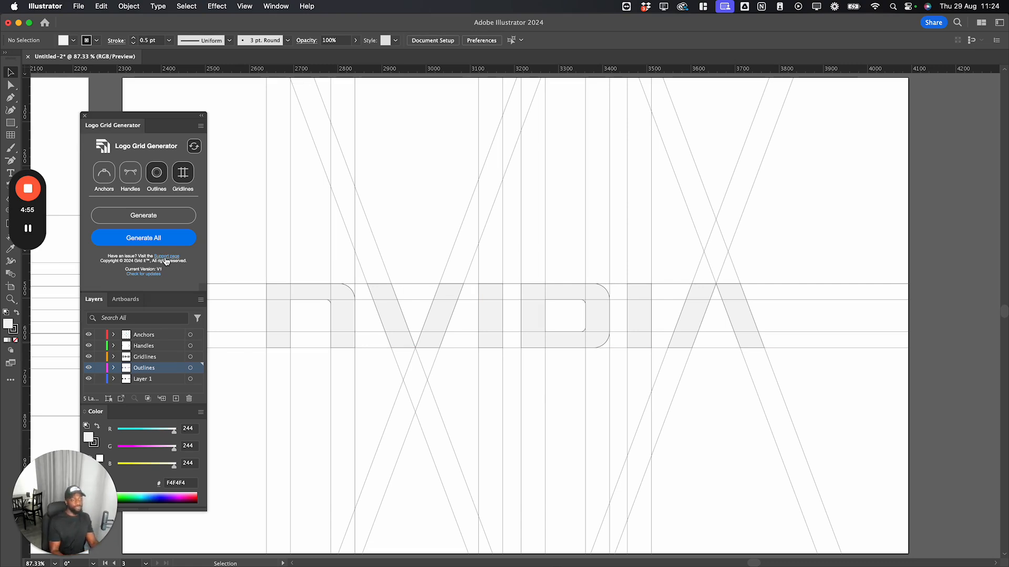
pyautogui.moveTo(172, 277)
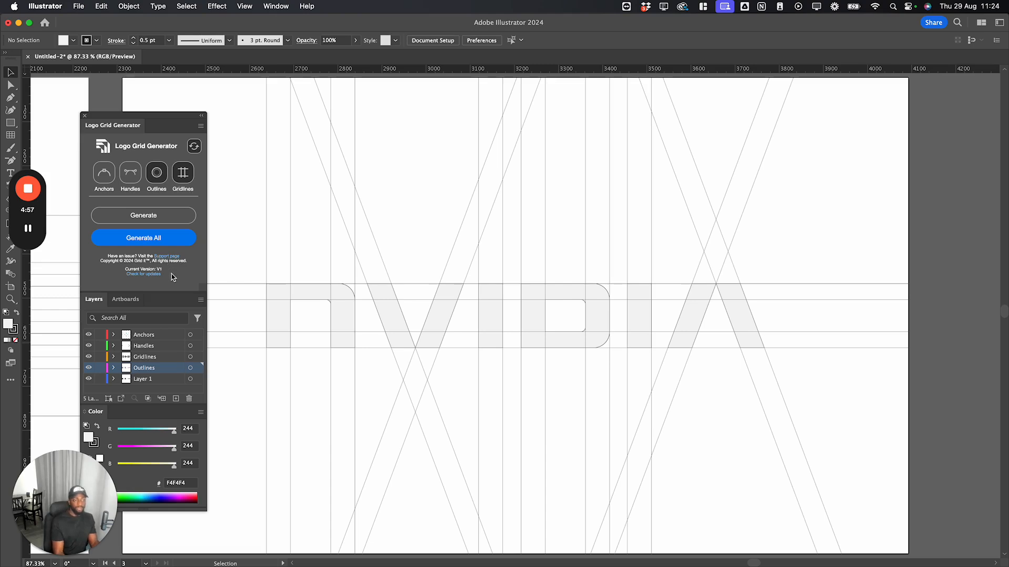